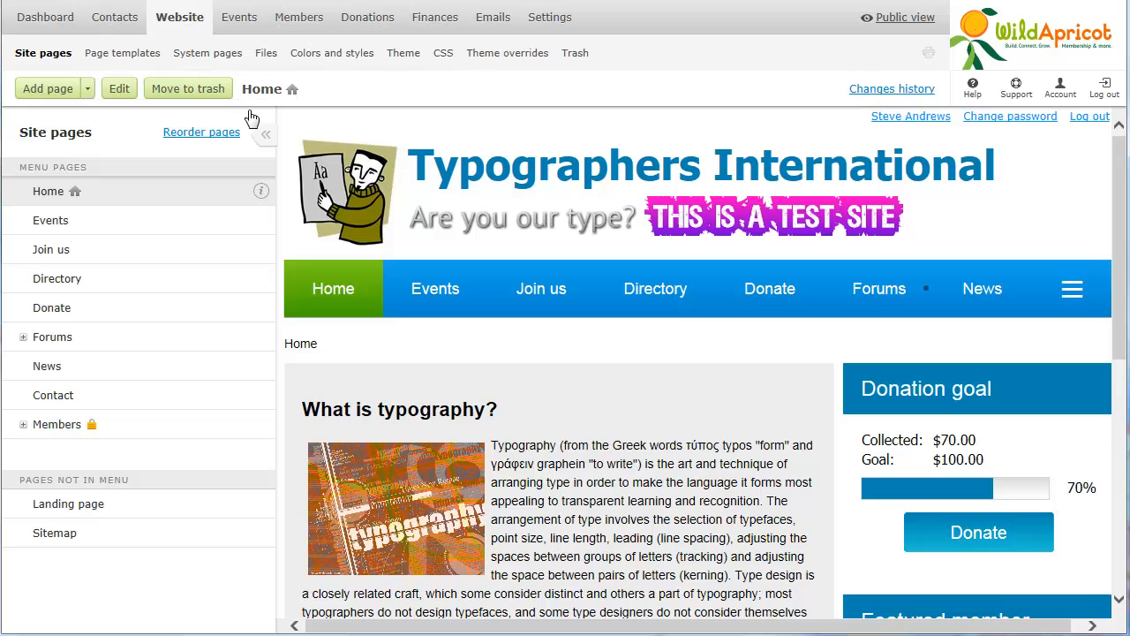
- Preview the Join us and Events site pages, then hover the Finances menu
{"action": "left_click", "coordinate": [51, 249]}
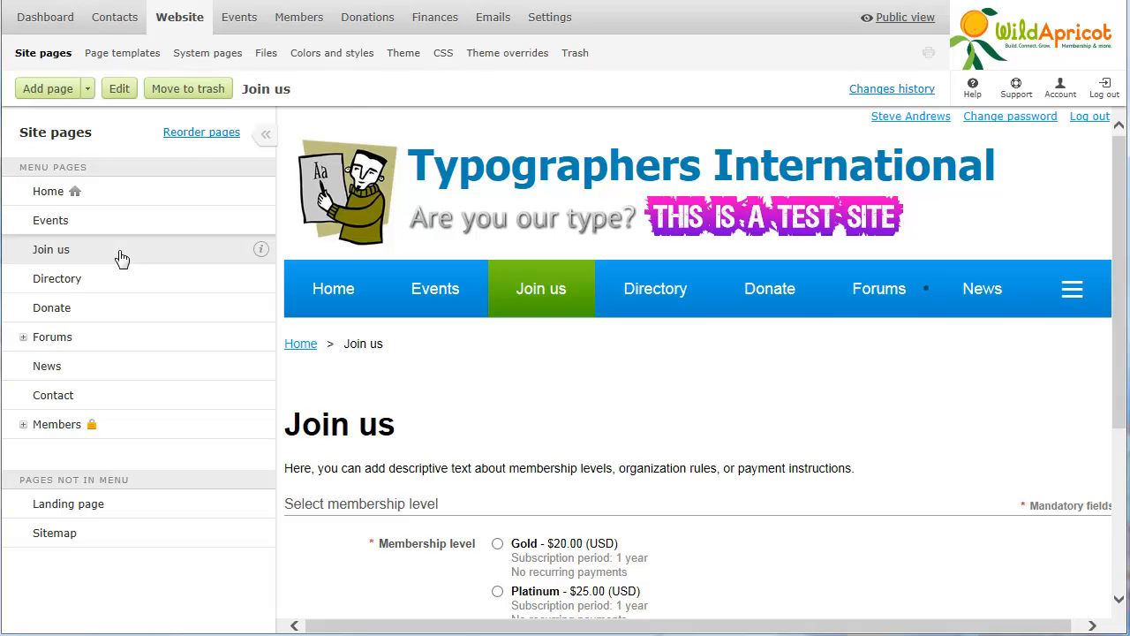
{"action": "left_click", "coordinate": [49, 219]}
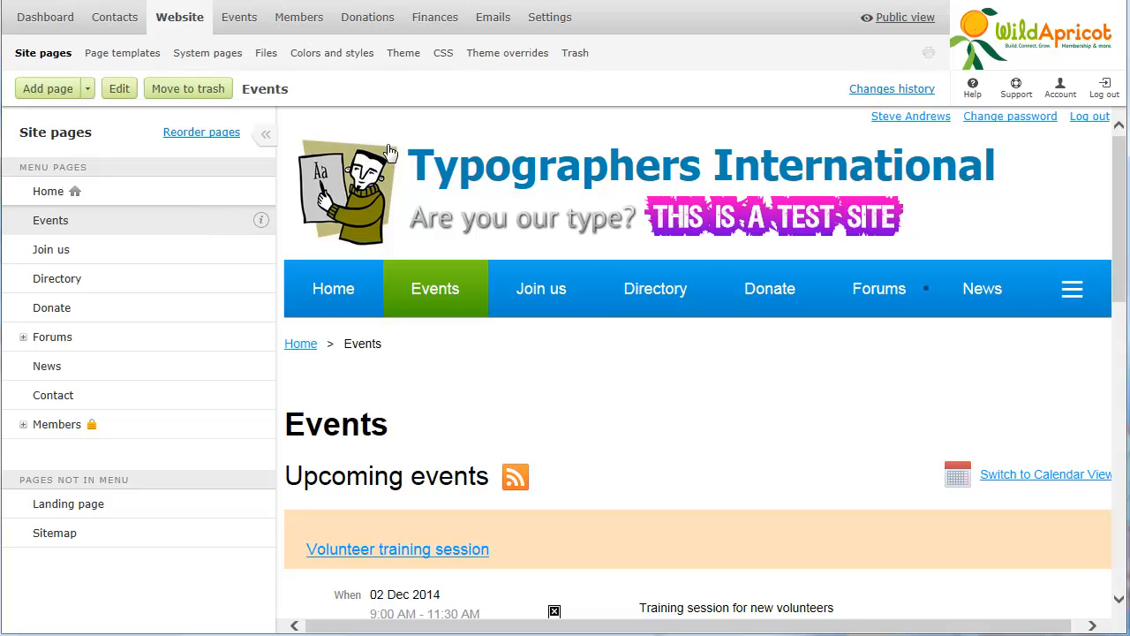
{"action": "left_click", "coordinate": [435, 18]}
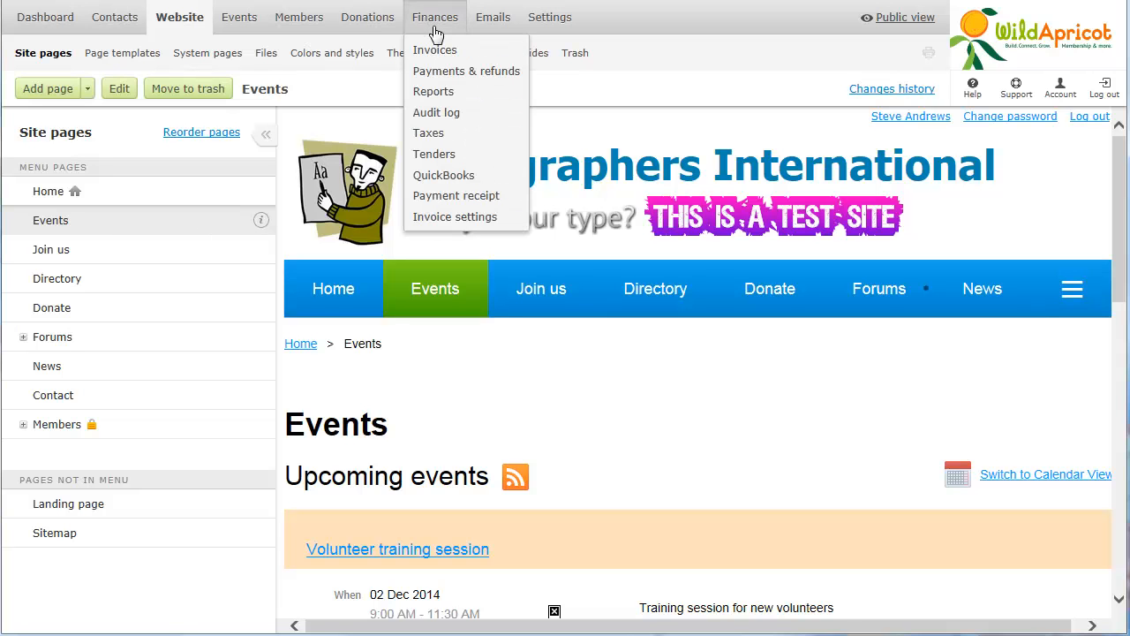
- Show the Finances invoice list of the last 60 days' invoices
{"action": "left_click", "coordinate": [435, 49]}
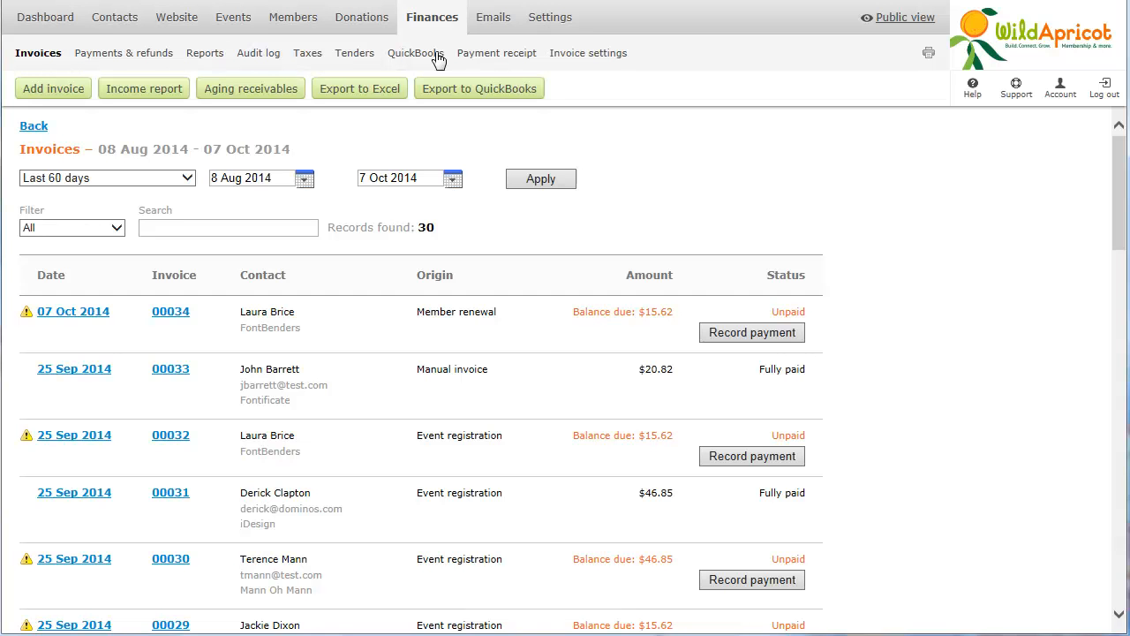
{"action": "mouse_move", "coordinate": [231, 80]}
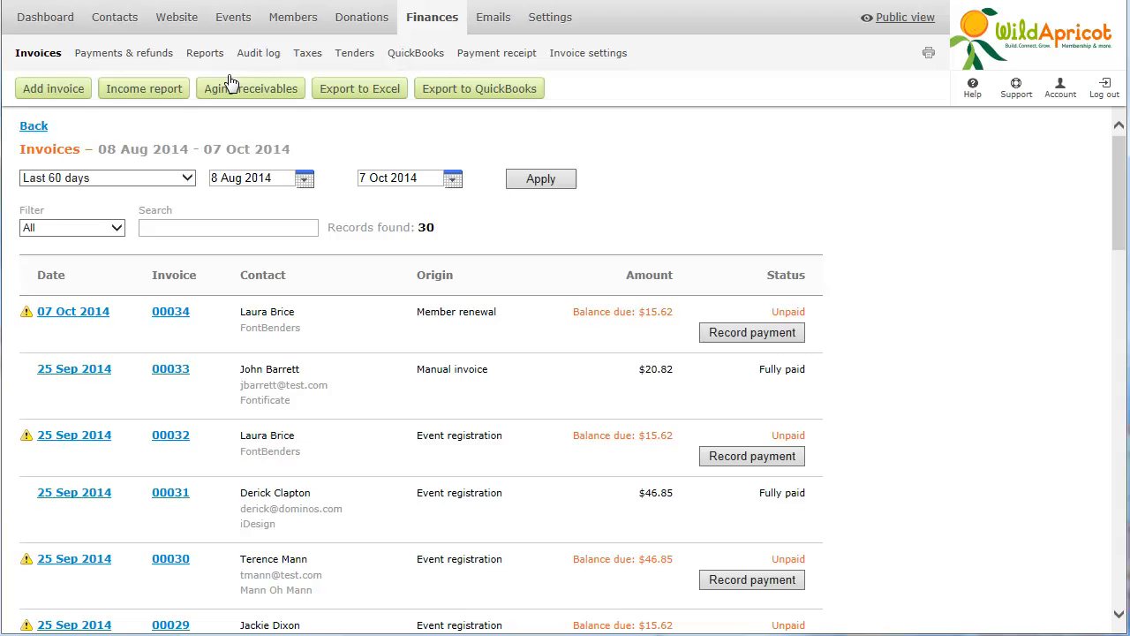
- Widen the invoice list's date range to This year
{"action": "left_click", "coordinate": [106, 177]}
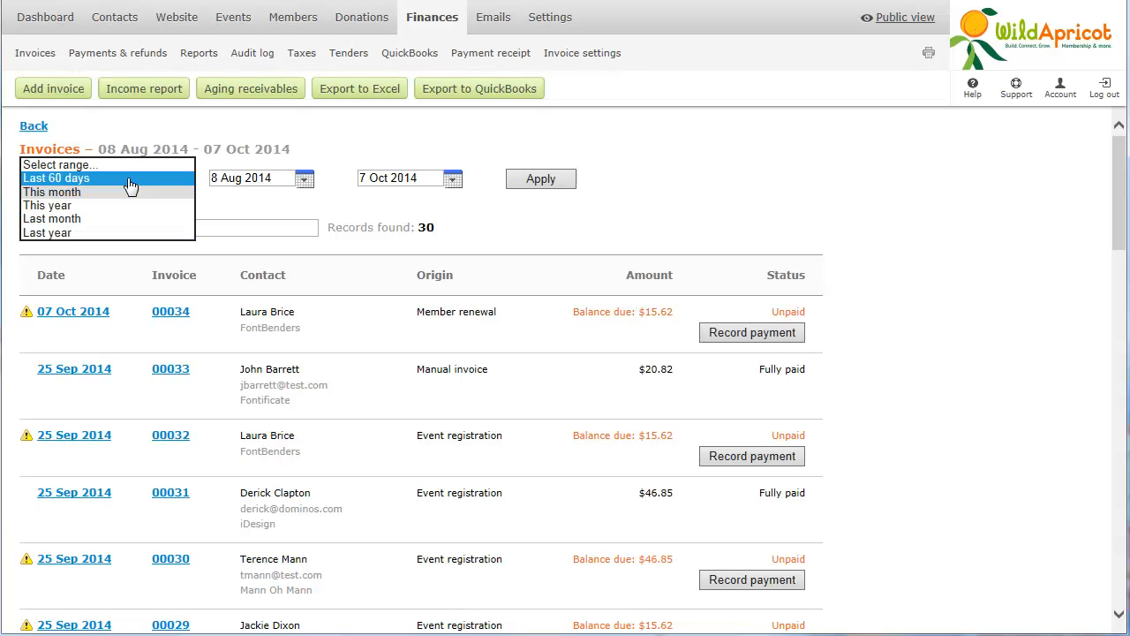
{"action": "left_click", "coordinate": [46, 205]}
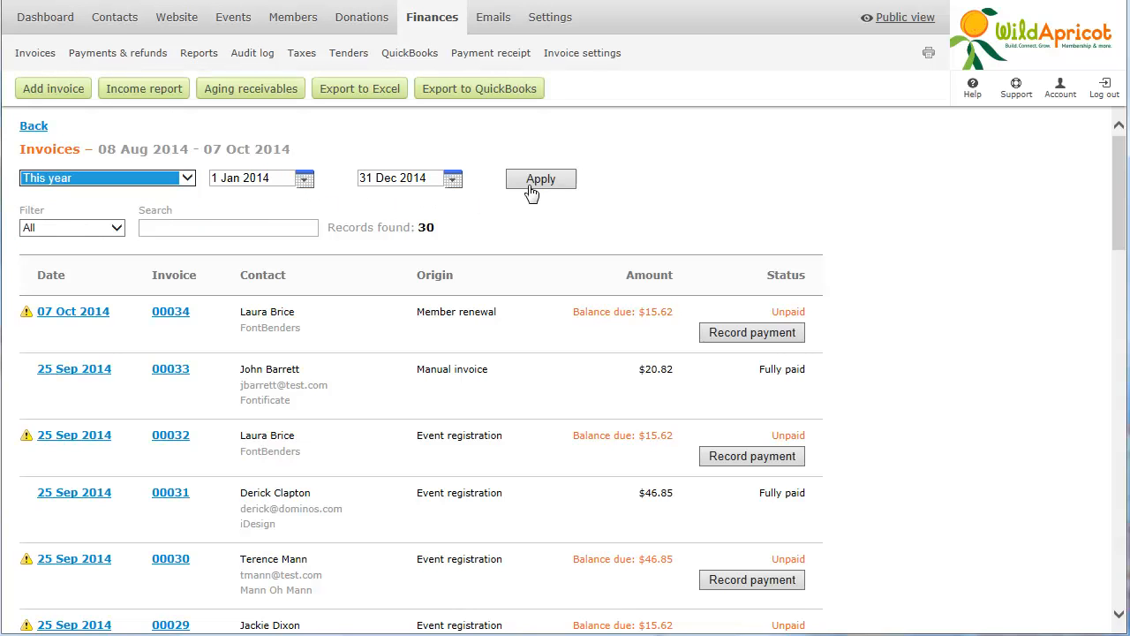
{"action": "left_click", "coordinate": [540, 179]}
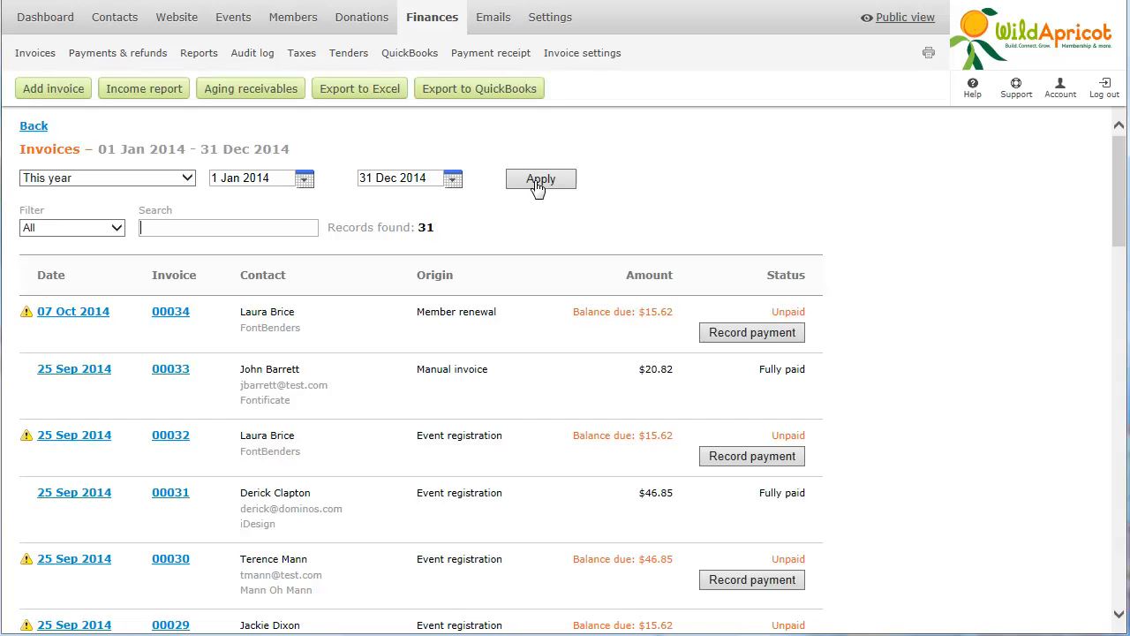
{"action": "mouse_move", "coordinate": [142, 205]}
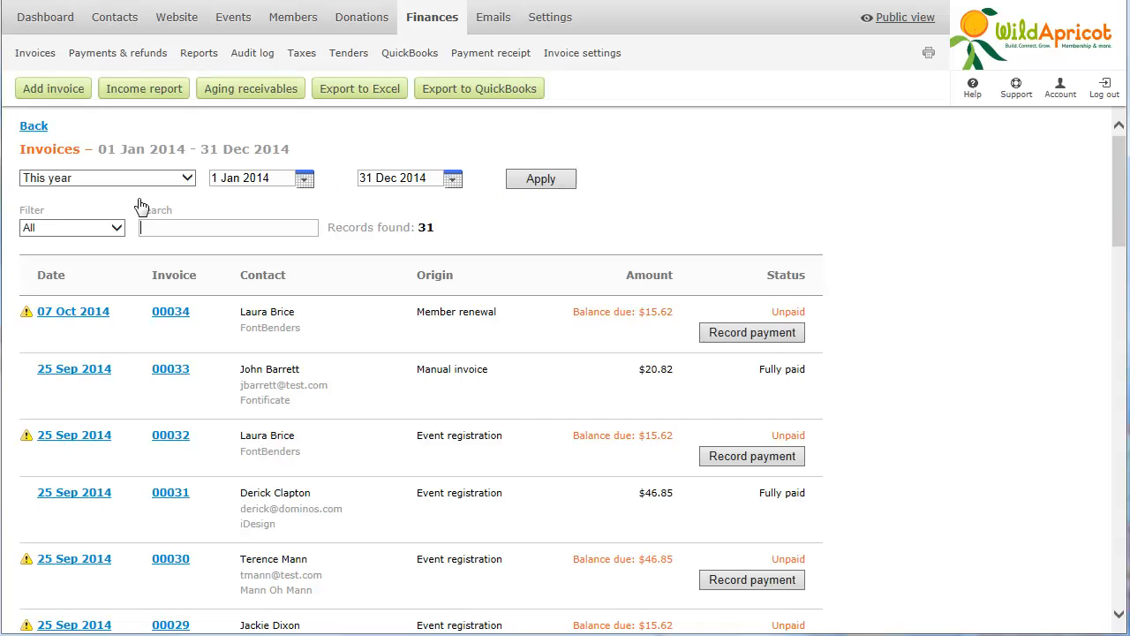
- Filter to invoices With open balance and search for 'brice'
{"action": "left_click", "coordinate": [70, 228]}
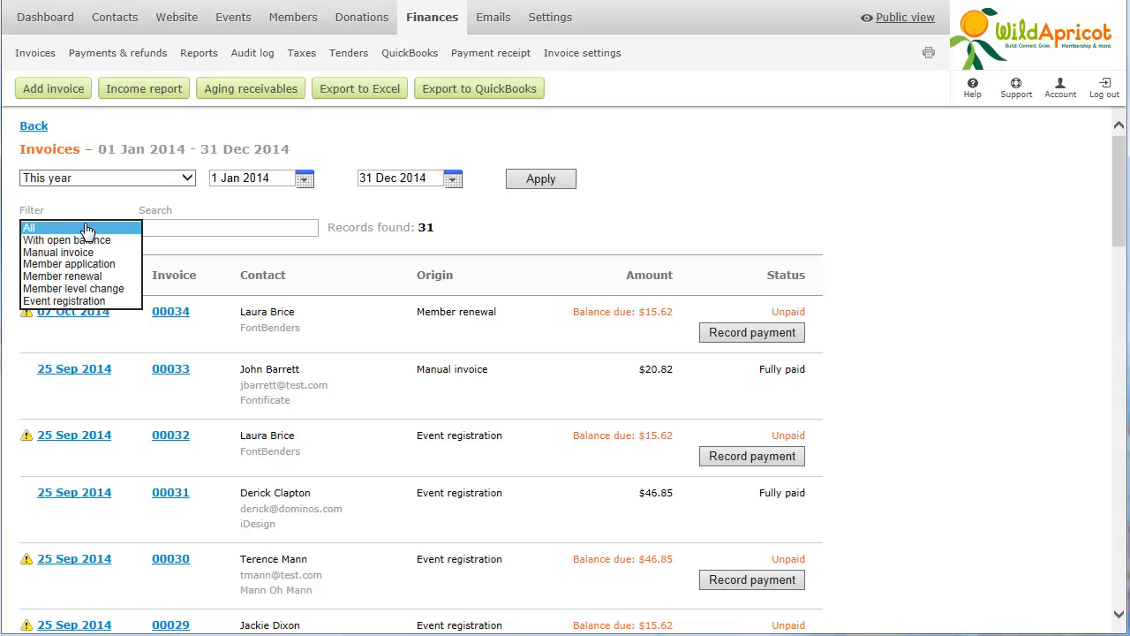
{"action": "mouse_move", "coordinate": [96, 231]}
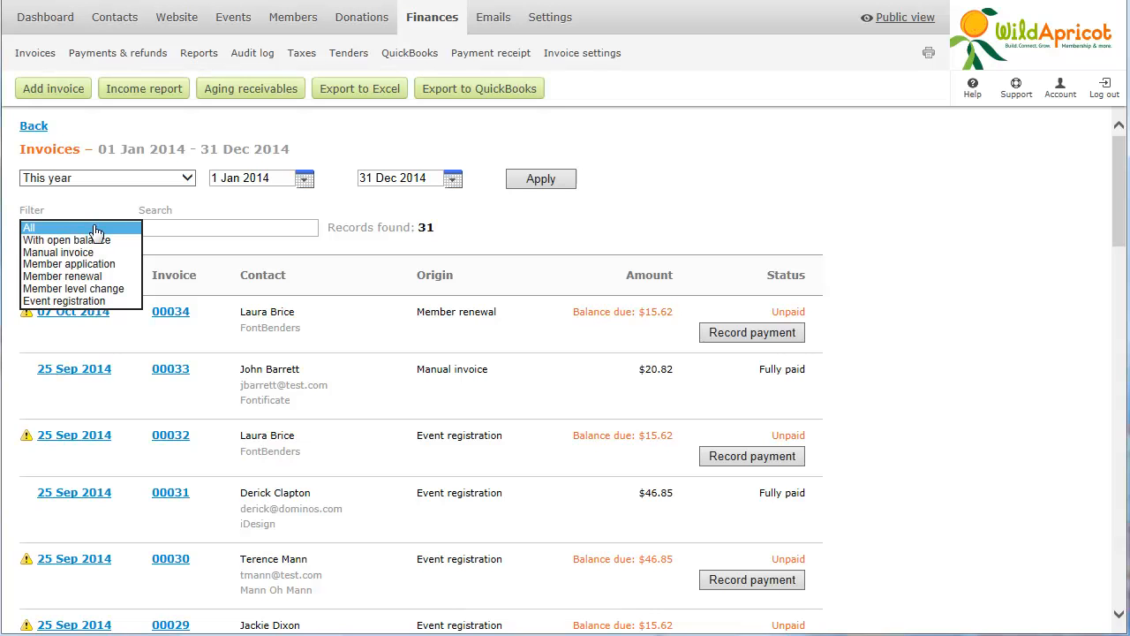
{"action": "left_click", "coordinate": [67, 240]}
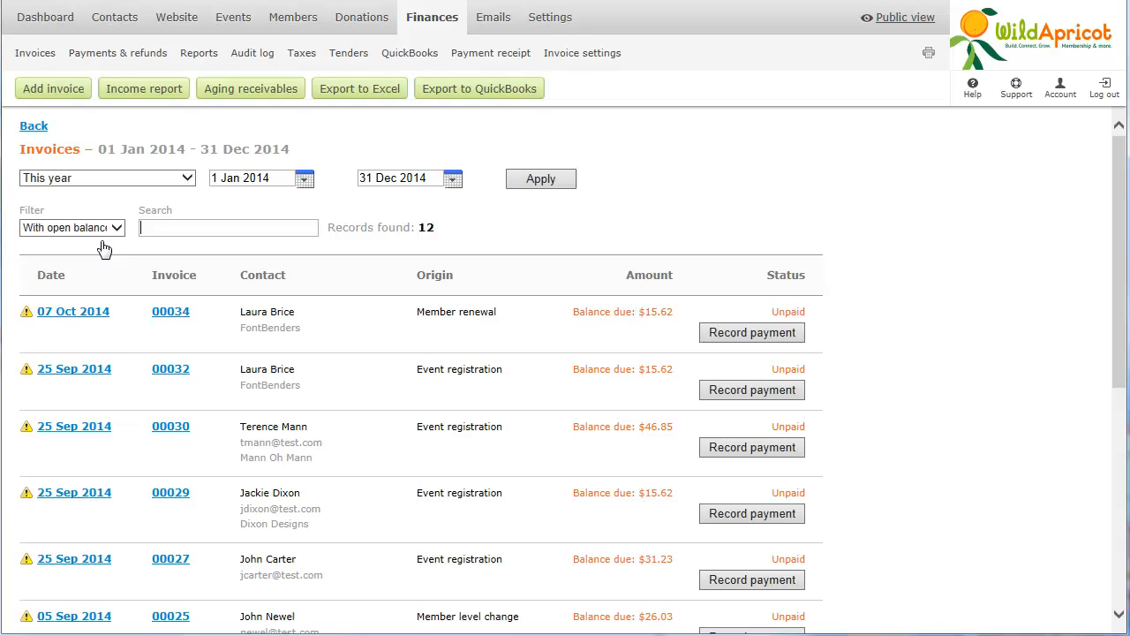
{"action": "mouse_move", "coordinate": [144, 229]}
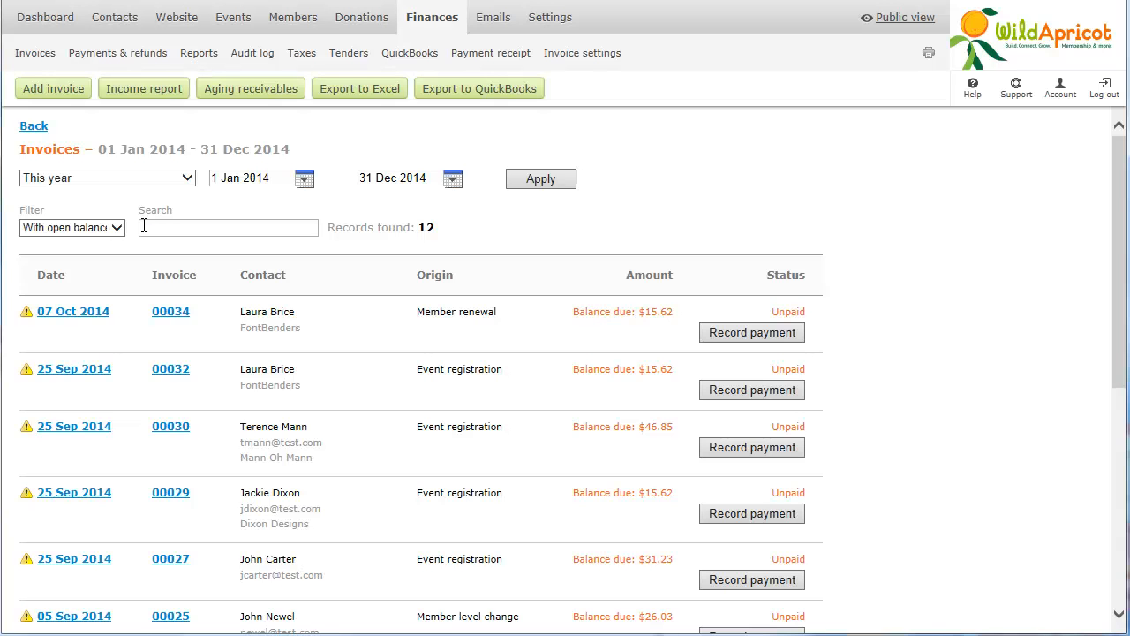
{"action": "type", "text": "brice"}
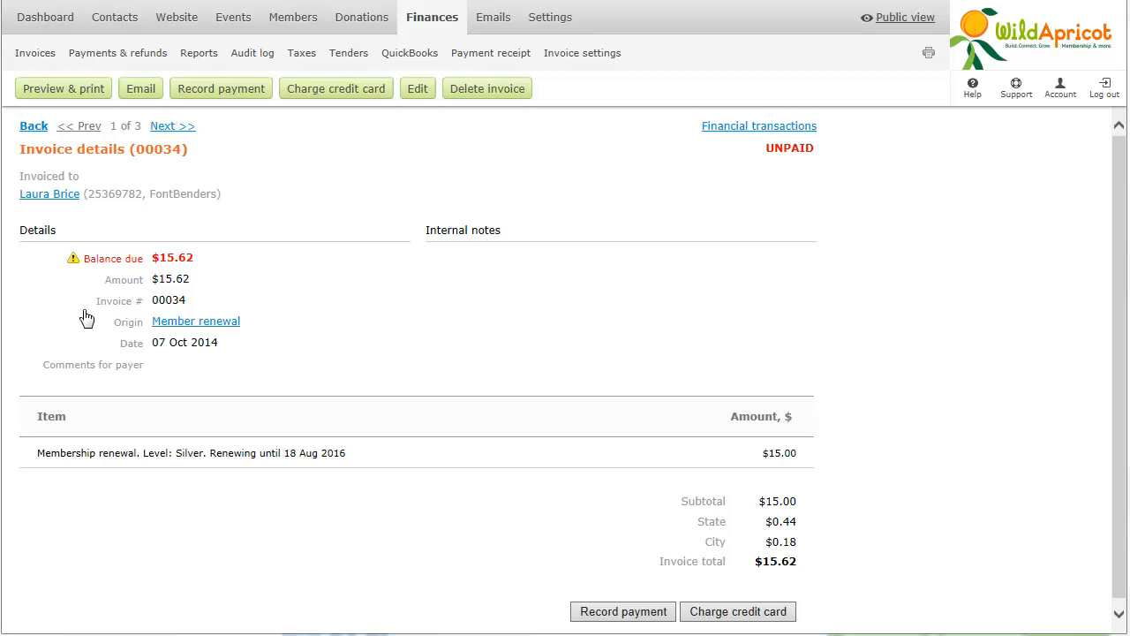
{"action": "mouse_move", "coordinate": [110, 316]}
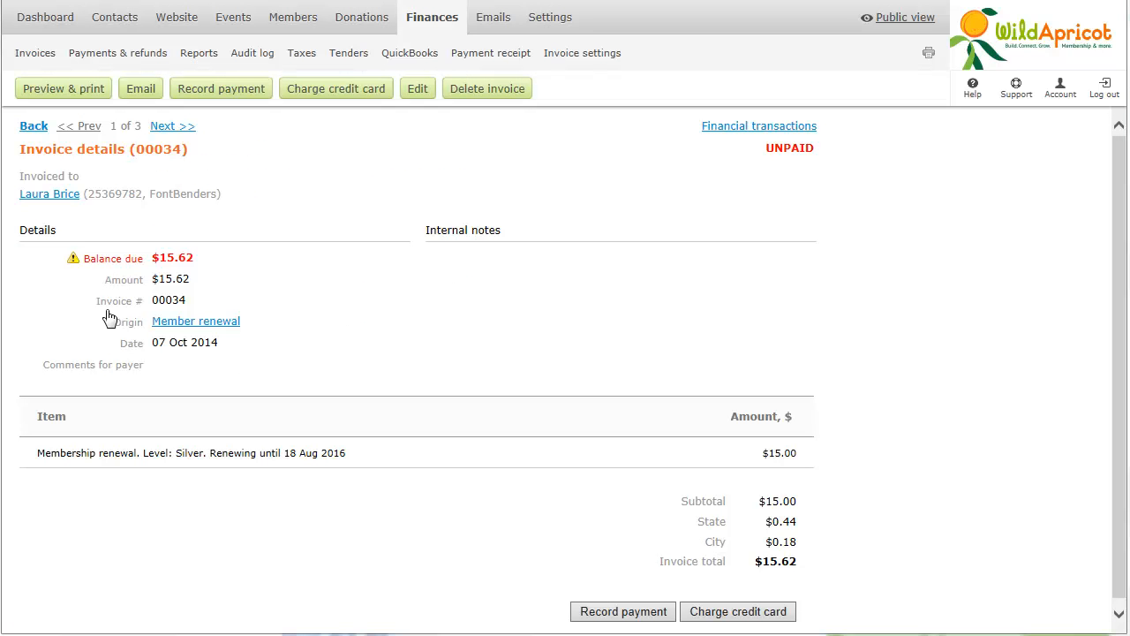
{"action": "mouse_move", "coordinate": [565, 461]}
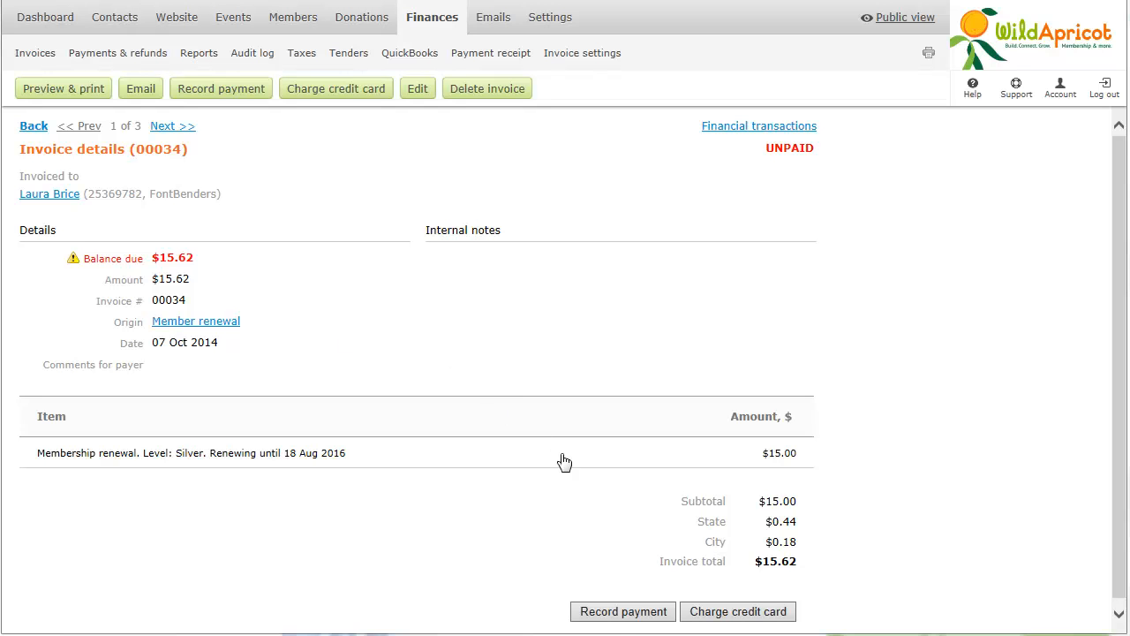
{"action": "mouse_move", "coordinate": [620, 610]}
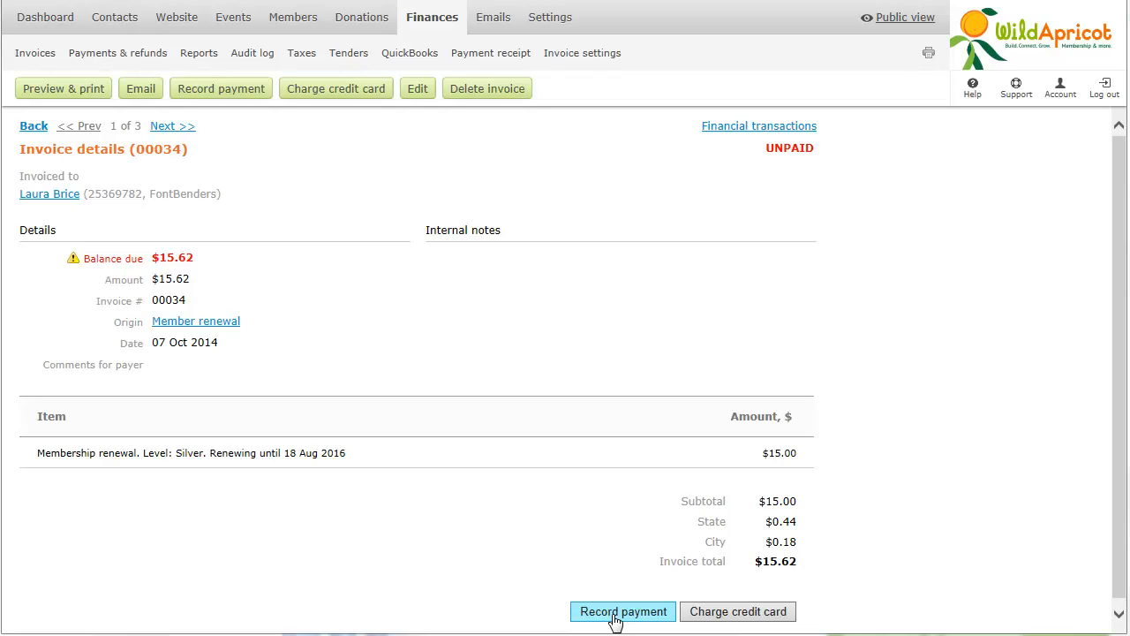
{"action": "mouse_move", "coordinate": [681, 621]}
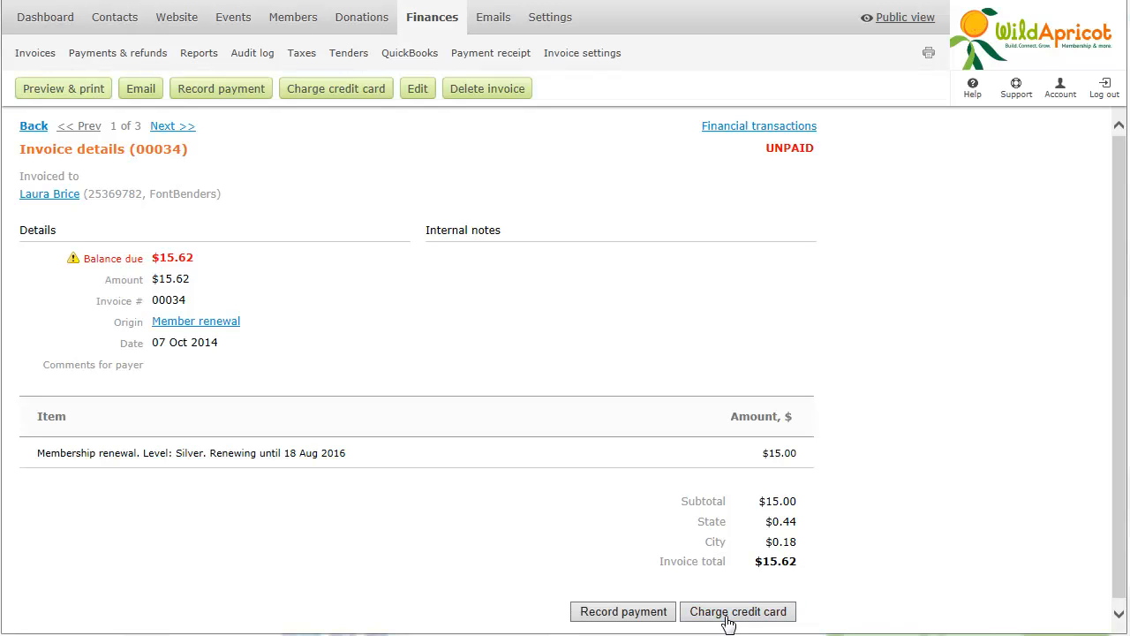
{"action": "mouse_move", "coordinate": [195, 461]}
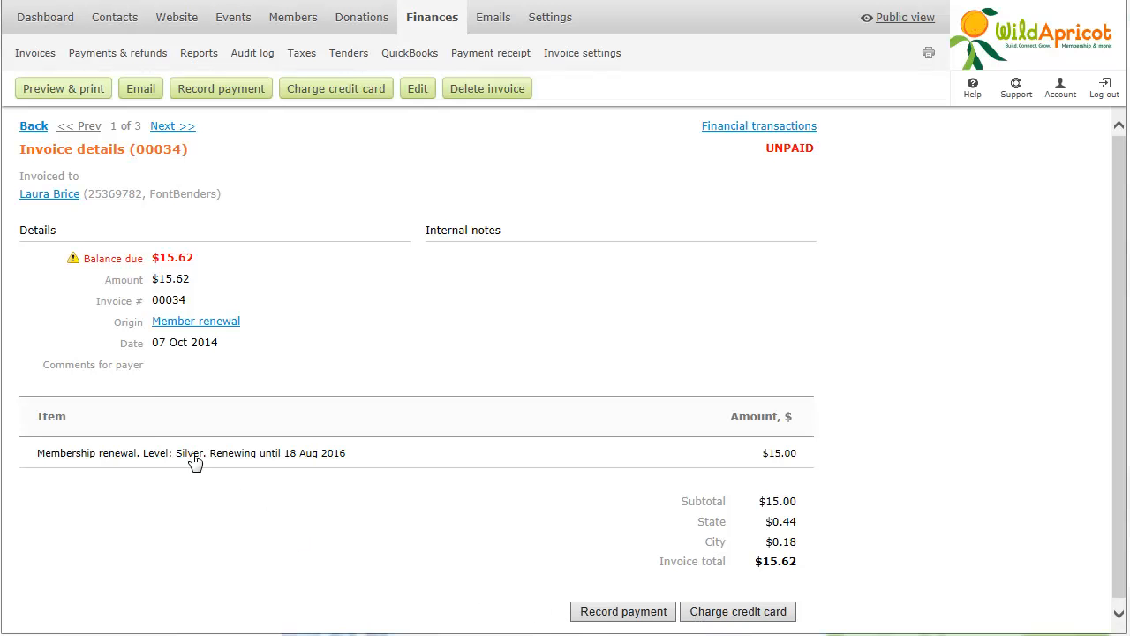
{"action": "mouse_move", "coordinate": [62, 92]}
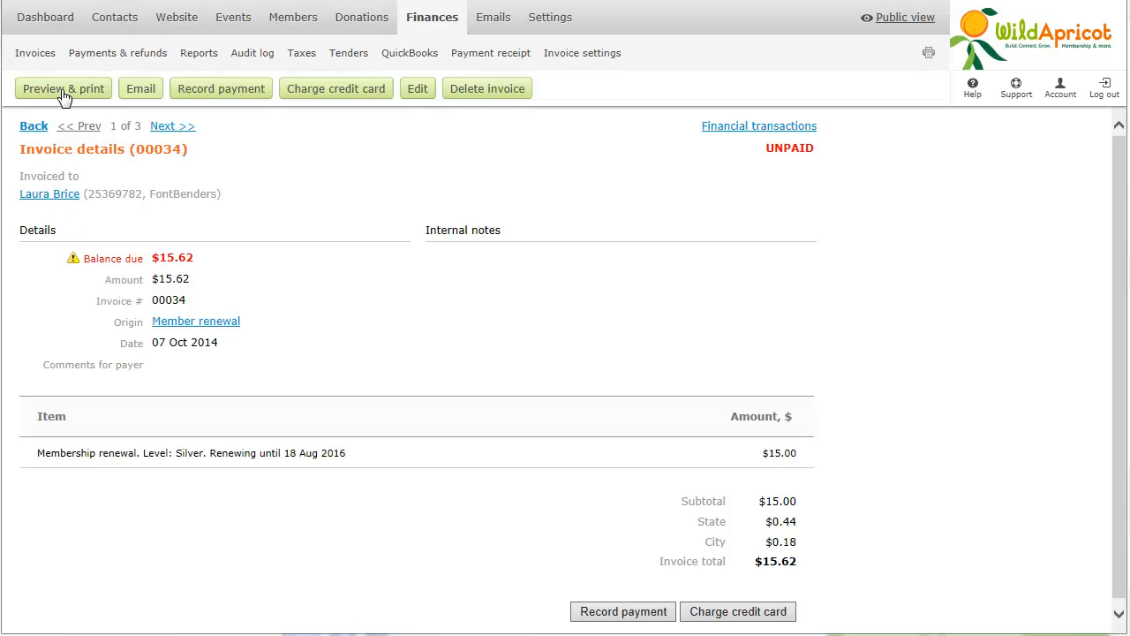
{"action": "mouse_move", "coordinate": [141, 97]}
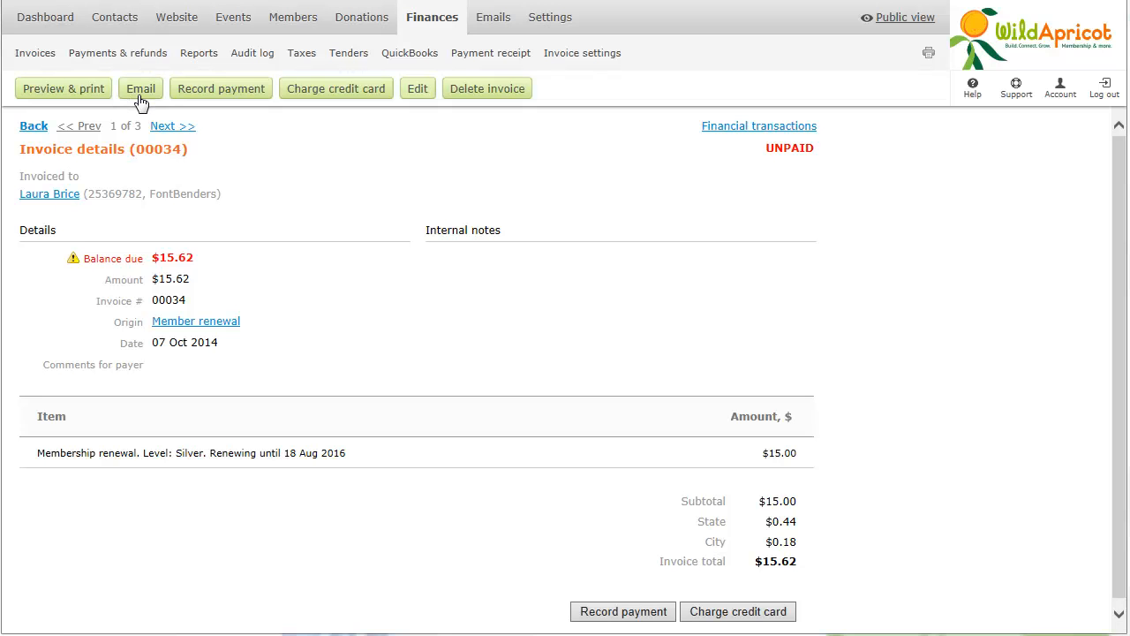
{"action": "mouse_move", "coordinate": [205, 98]}
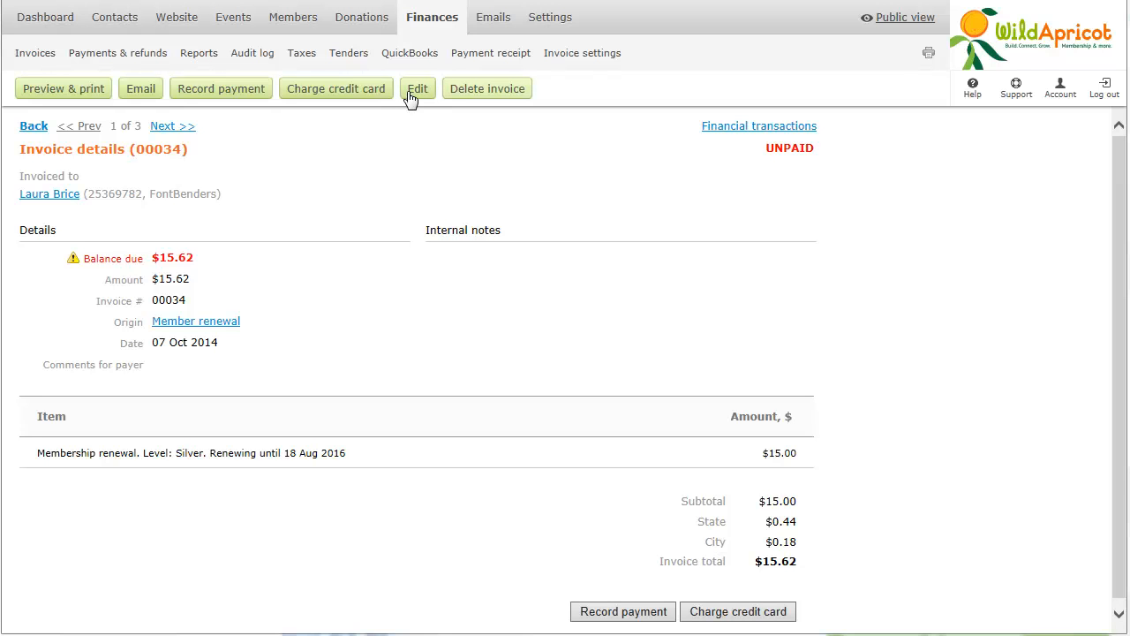
{"action": "mouse_move", "coordinate": [468, 95]}
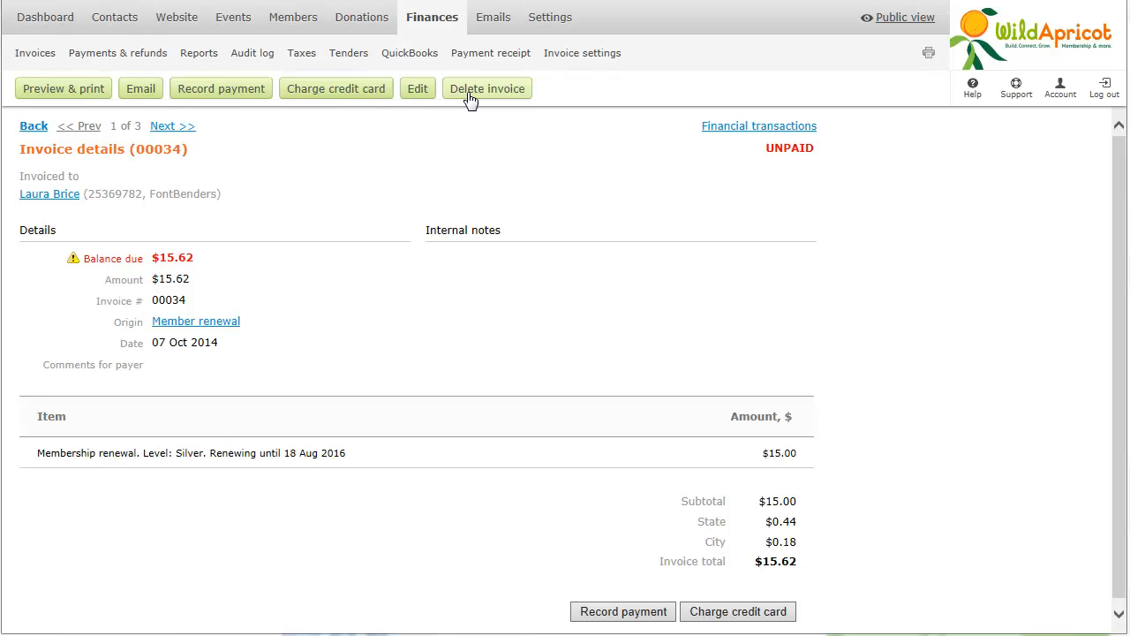
{"action": "mouse_move", "coordinate": [441, 99]}
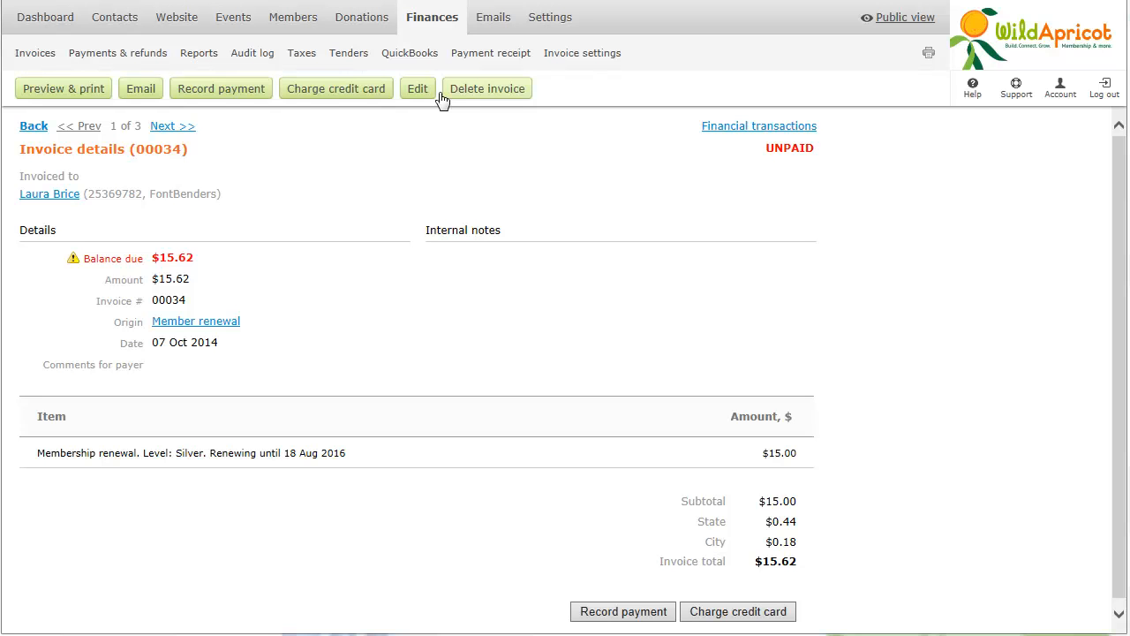
- View the next invoice, 00032, then return to the full 2014 invoice list
{"action": "left_click", "coordinate": [173, 125]}
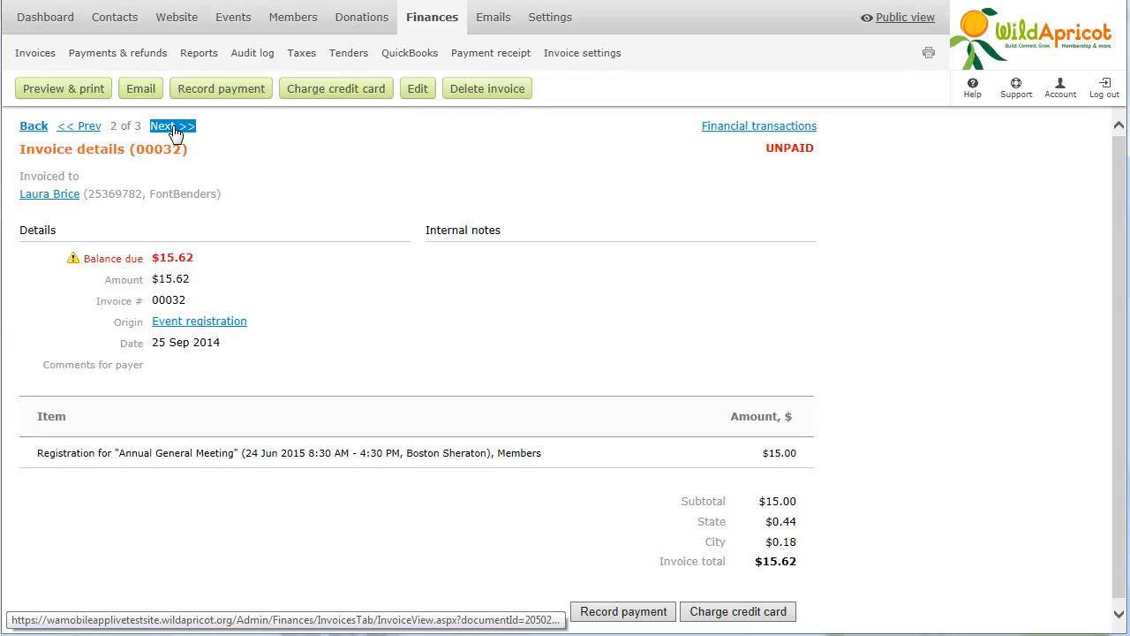
{"action": "mouse_move", "coordinate": [54, 89]}
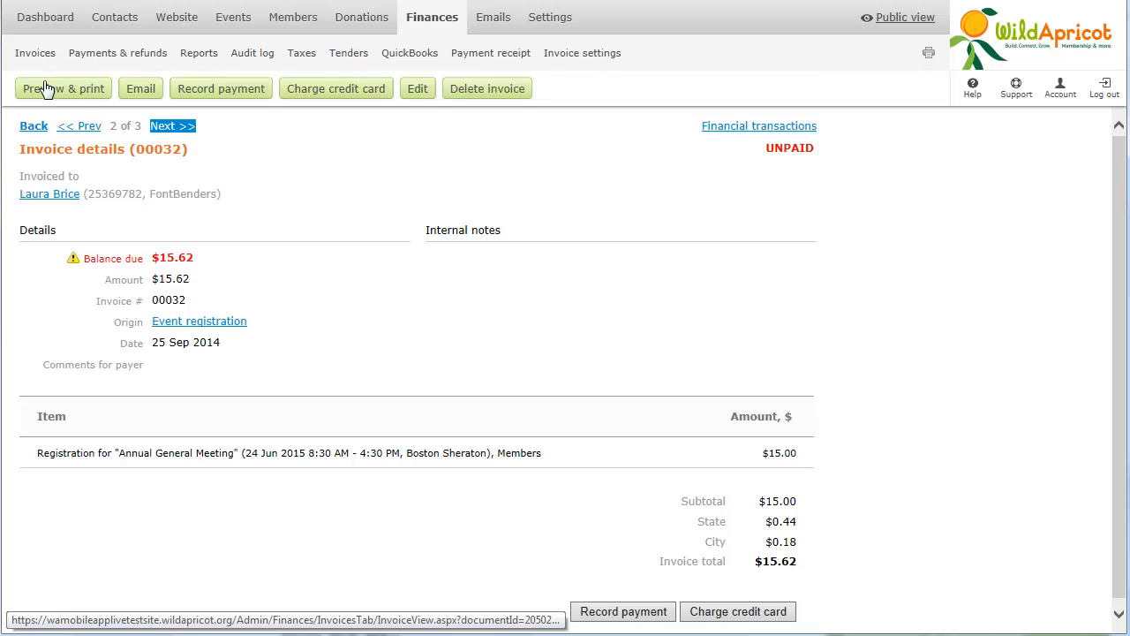
{"action": "left_click", "coordinate": [36, 53]}
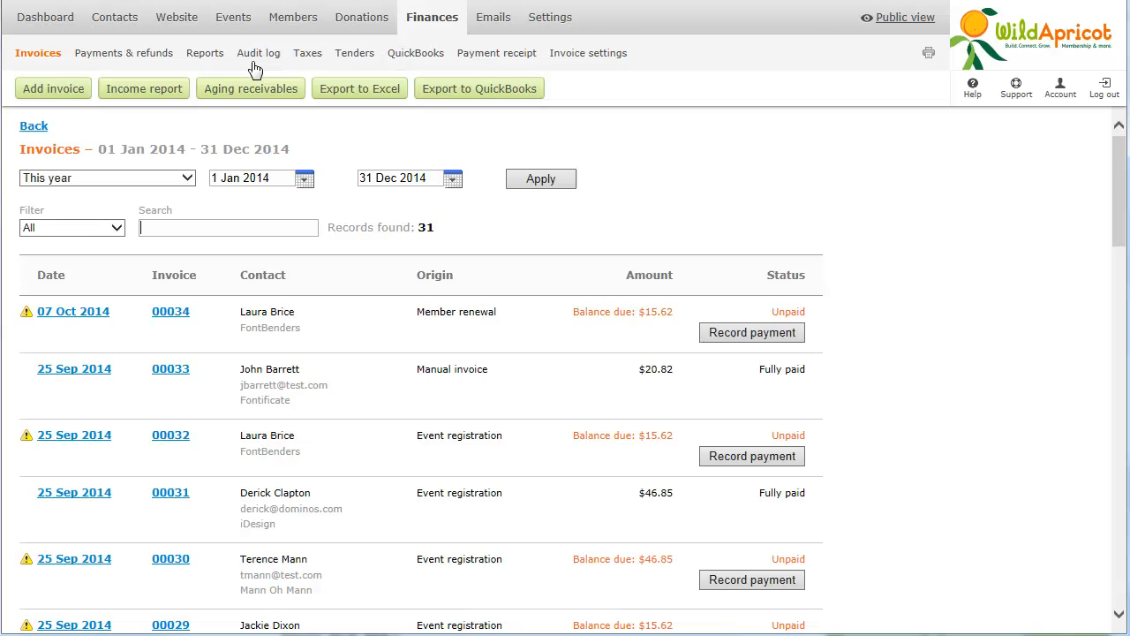
- Export the 2014 invoice list to Excel and save the downloaded file
{"action": "left_click", "coordinate": [358, 89]}
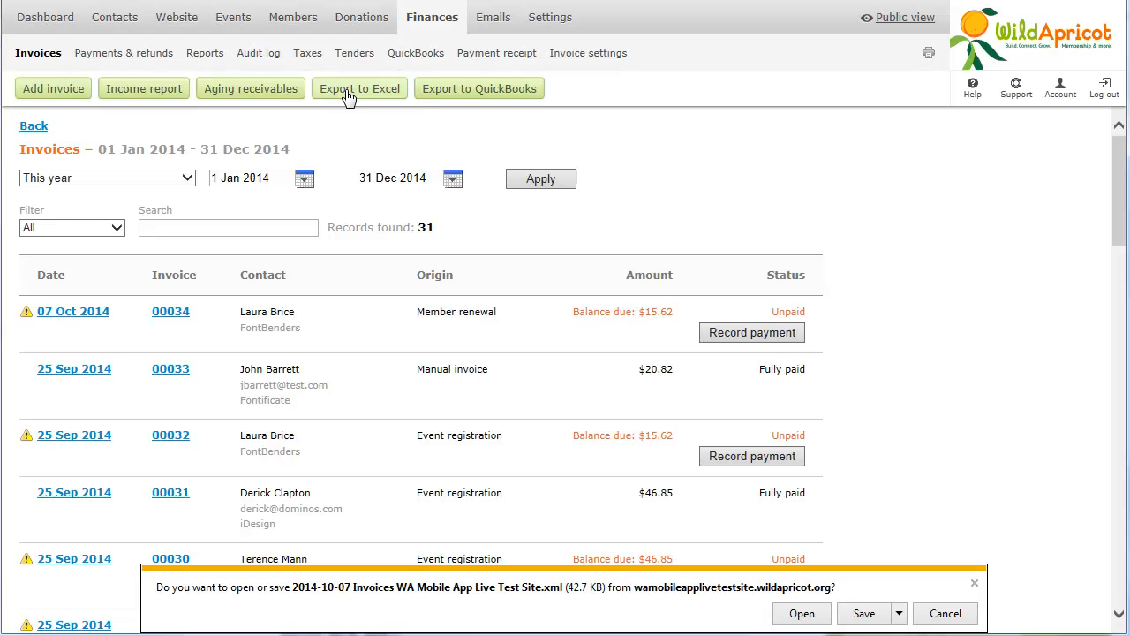
{"action": "mouse_move", "coordinate": [763, 247]}
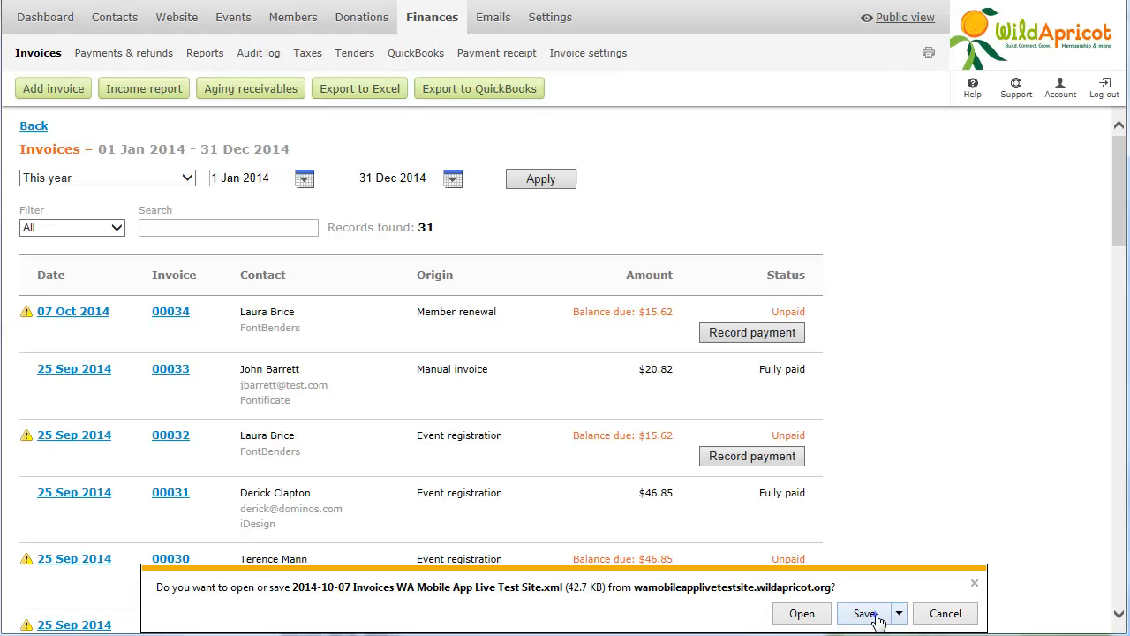
{"action": "left_click", "coordinate": [869, 613]}
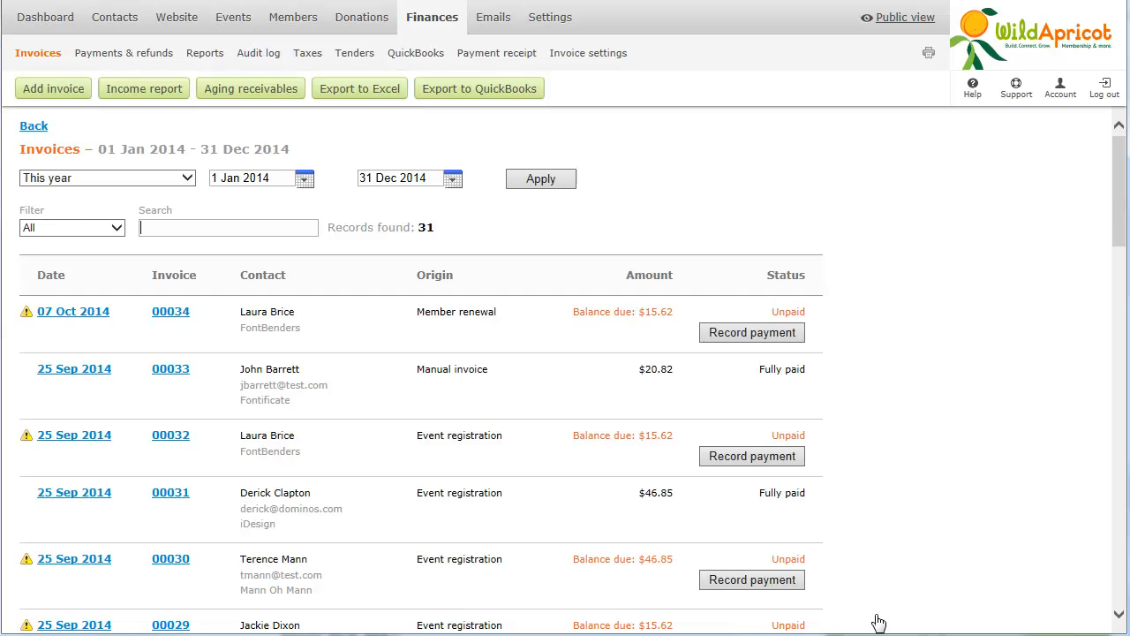
{"action": "mouse_move", "coordinate": [580, 508]}
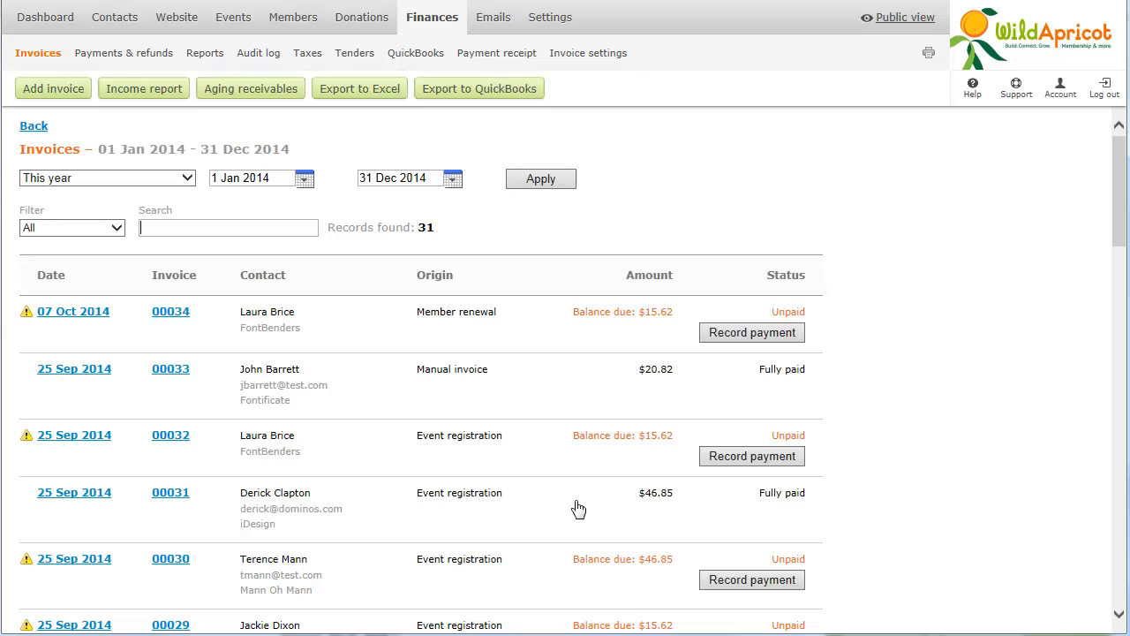
{"action": "mouse_move", "coordinate": [462, 104]}
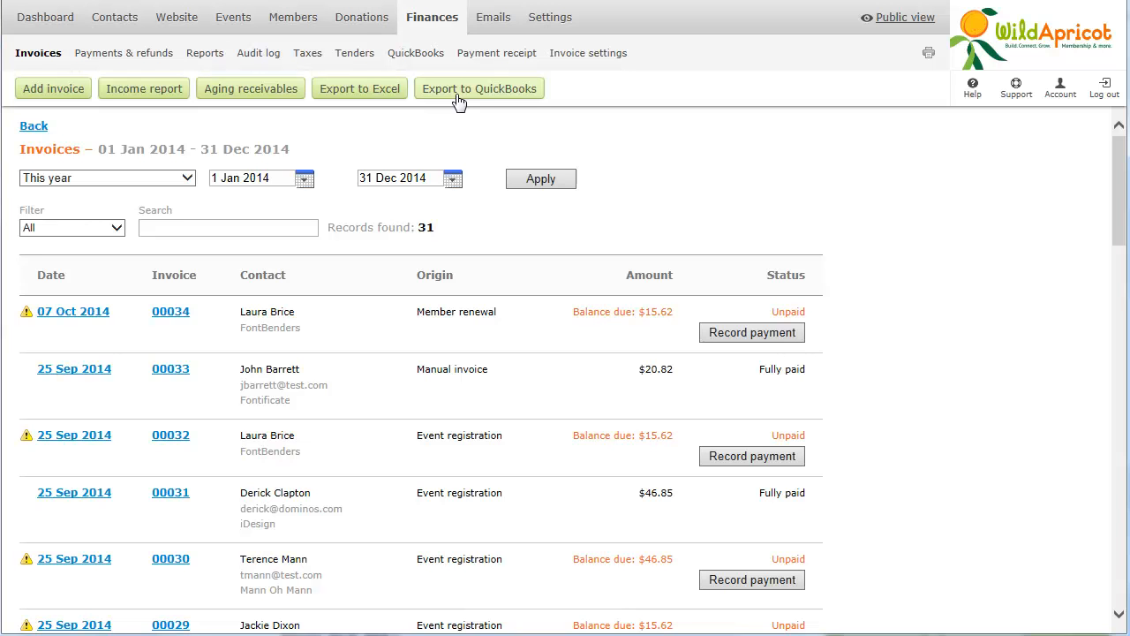
{"action": "mouse_move", "coordinate": [143, 99]}
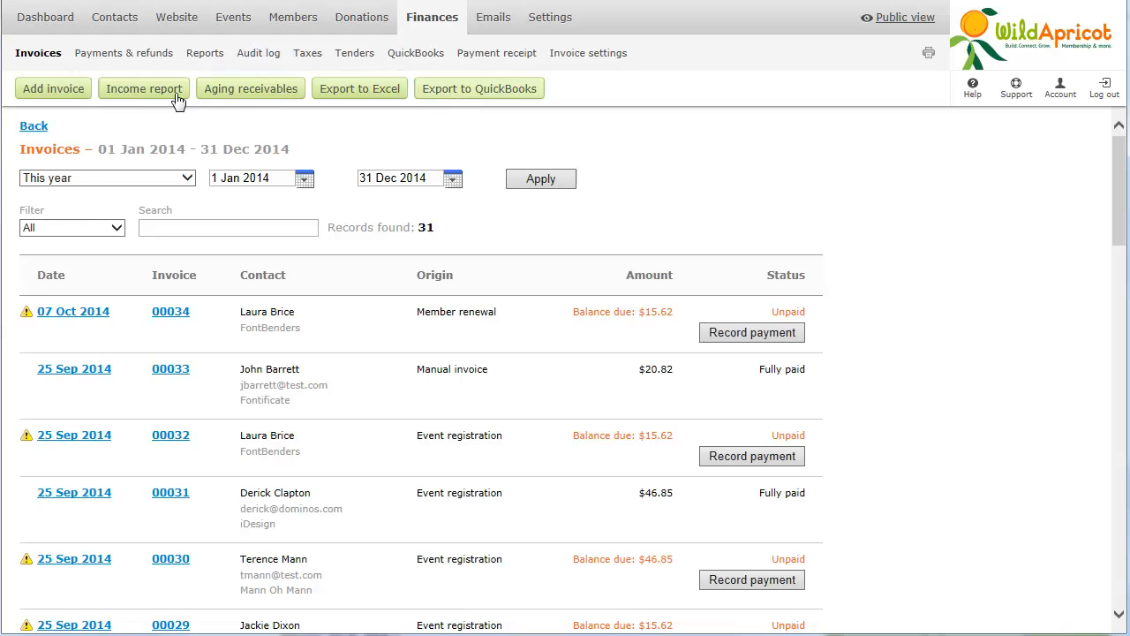
- Add a blank manual invoice dated 7 October 2014 with a $0.00 total
{"action": "left_click", "coordinate": [53, 89]}
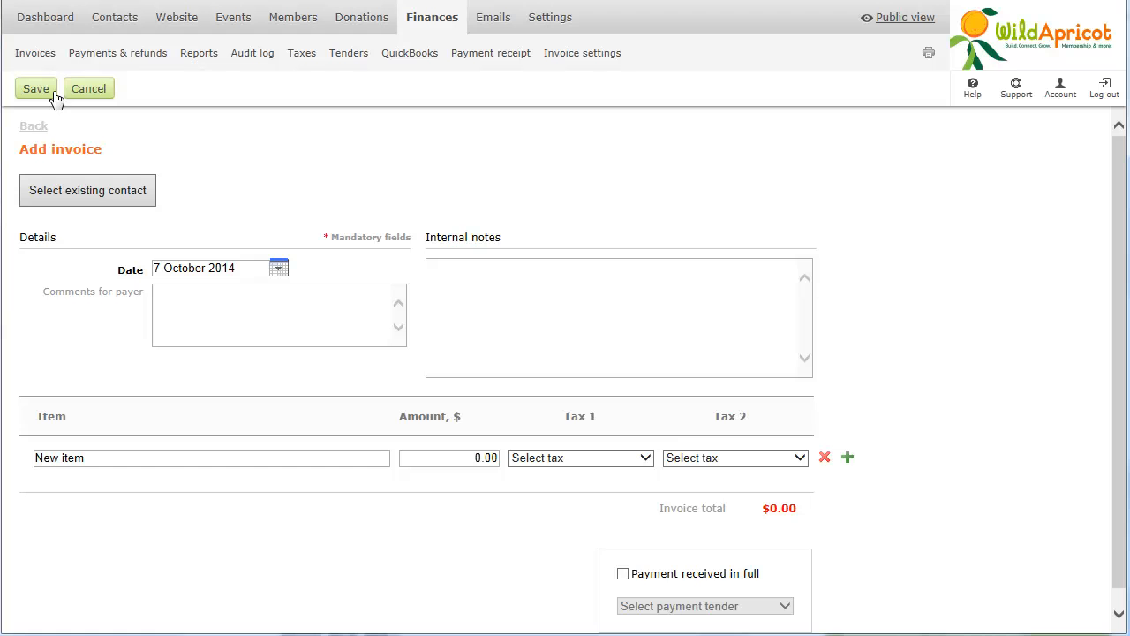
{"action": "mouse_move", "coordinate": [620, 84]}
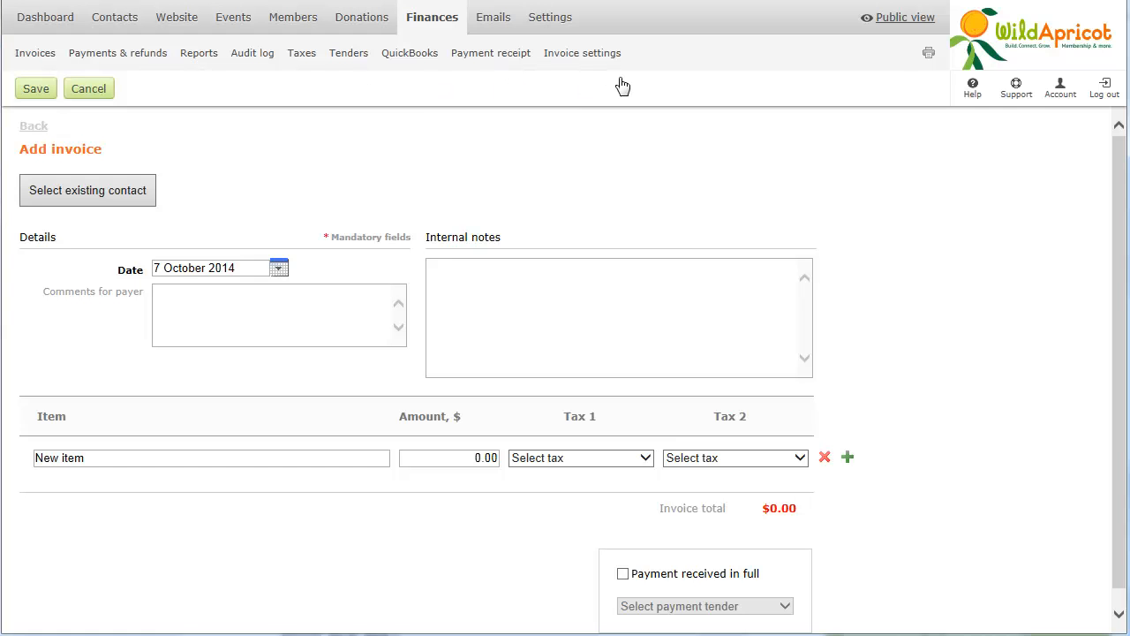
{"action": "mouse_move", "coordinate": [904, 21]}
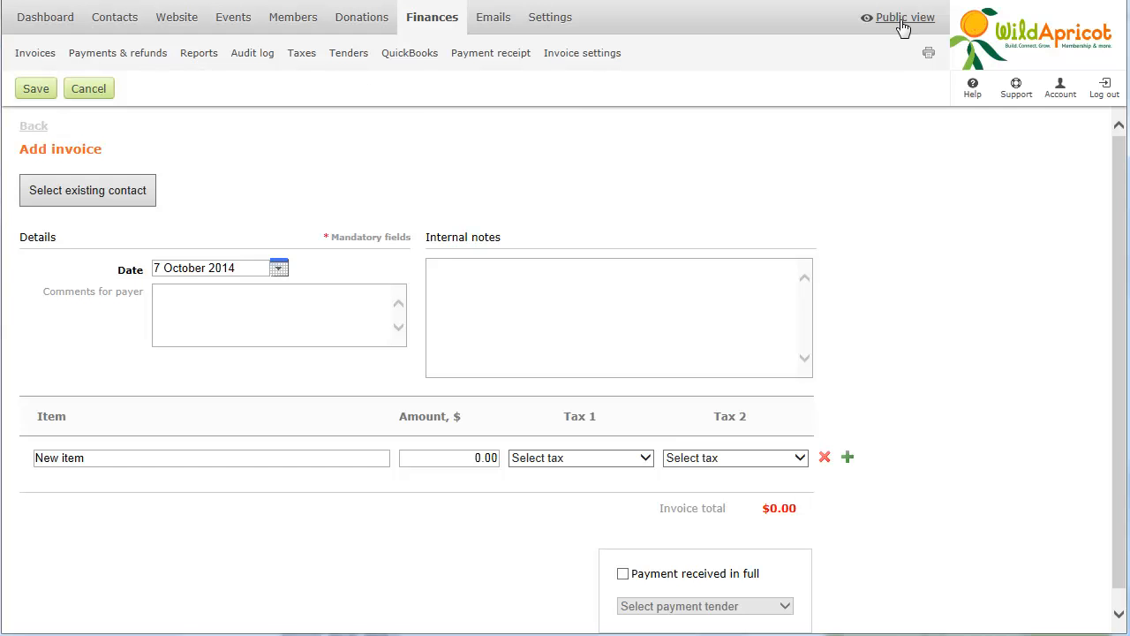
- Switch to the public member view and show the member's Invoices and payments
{"action": "left_click", "coordinate": [904, 18]}
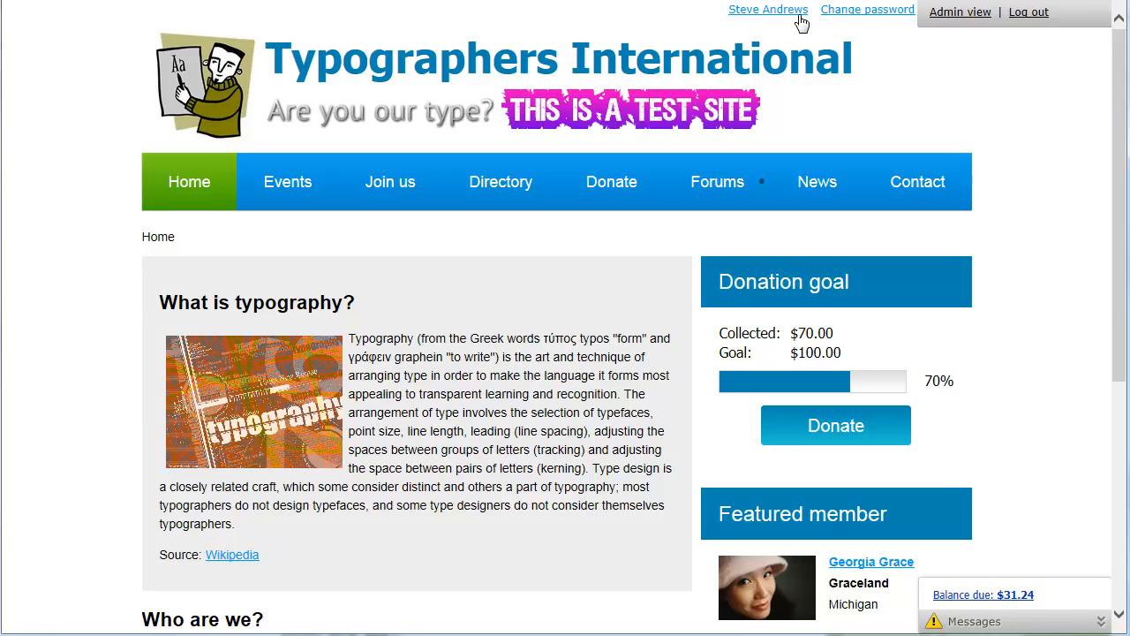
{"action": "left_click", "coordinate": [770, 11]}
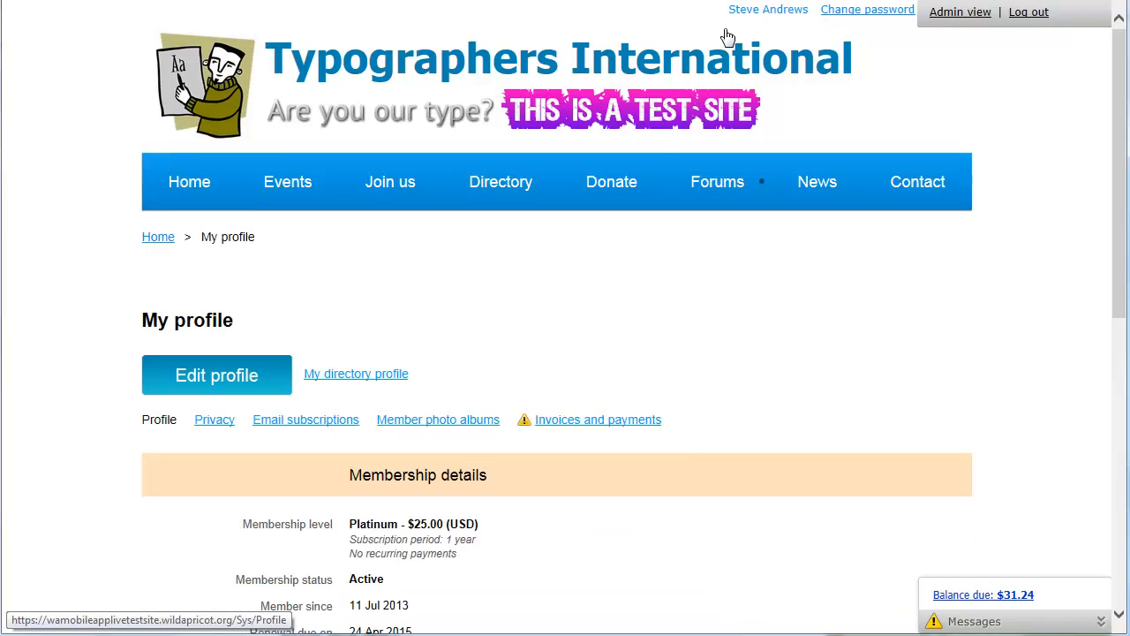
{"action": "mouse_move", "coordinate": [623, 425]}
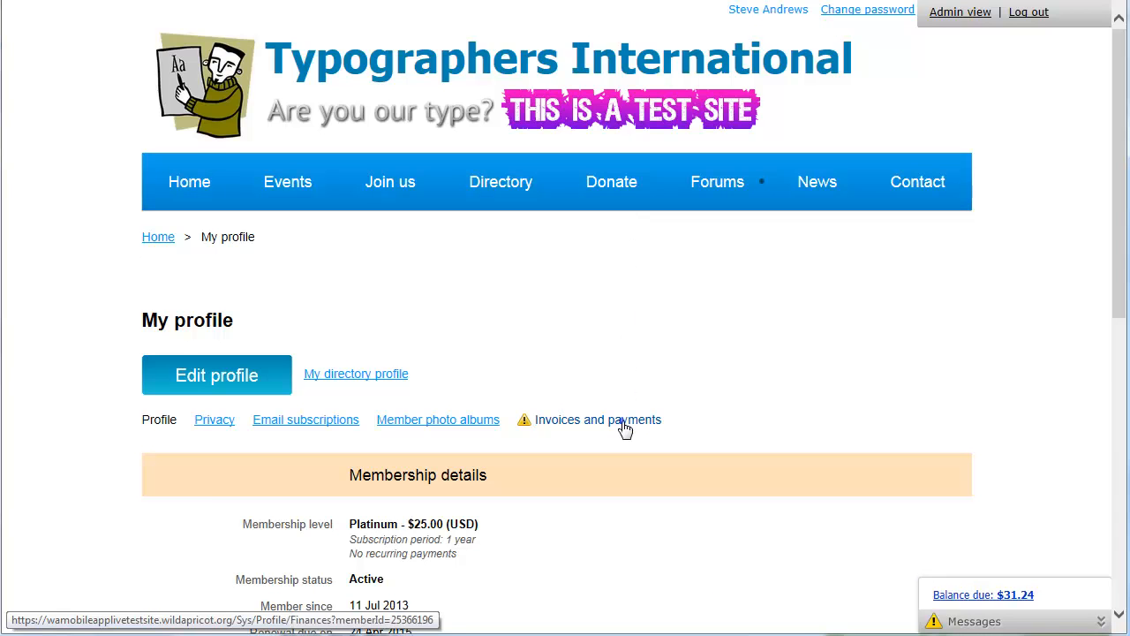
{"action": "left_click", "coordinate": [600, 420]}
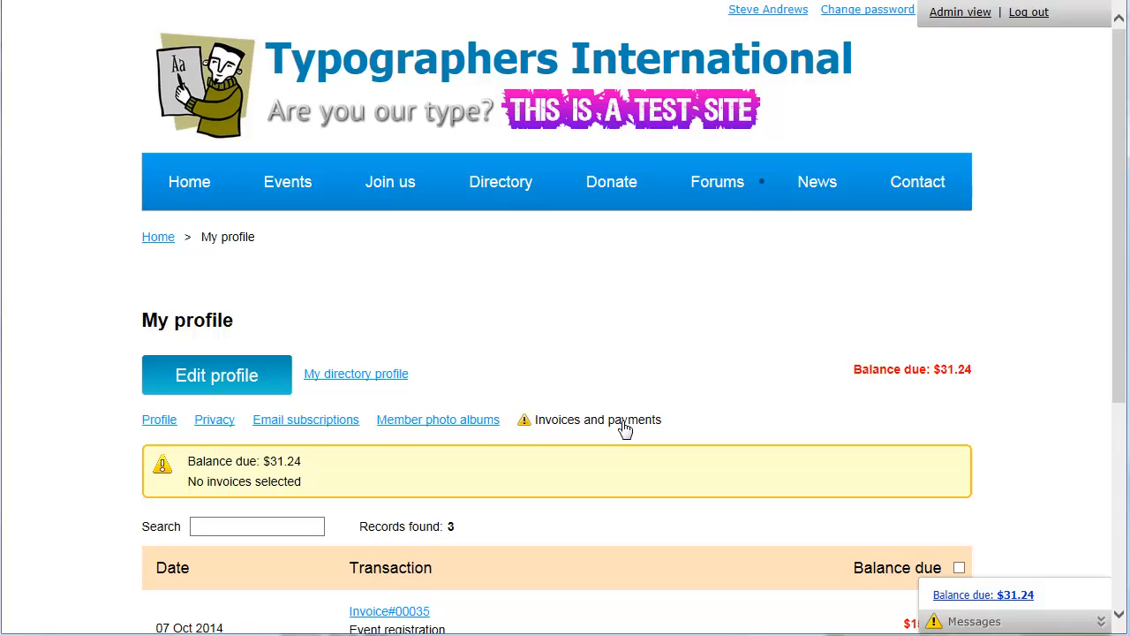
{"action": "mouse_move", "coordinate": [855, 434]}
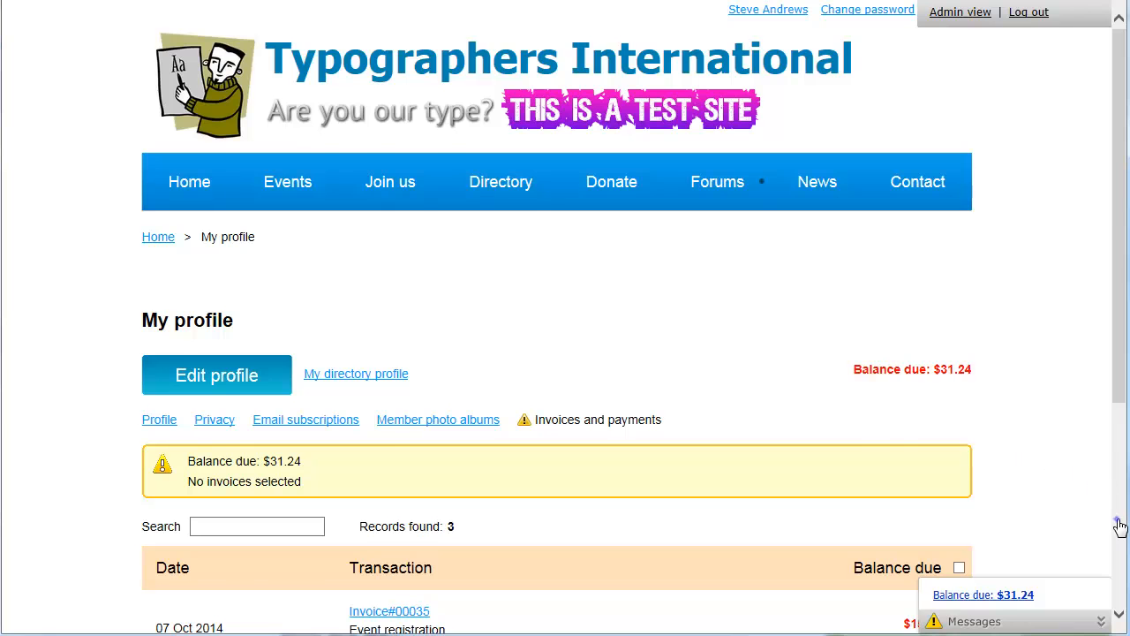
- Start online payment for the two selected unpaid invoices totalling $31.24
{"action": "scroll", "scroll_direction": "down", "scroll_amount": 3}
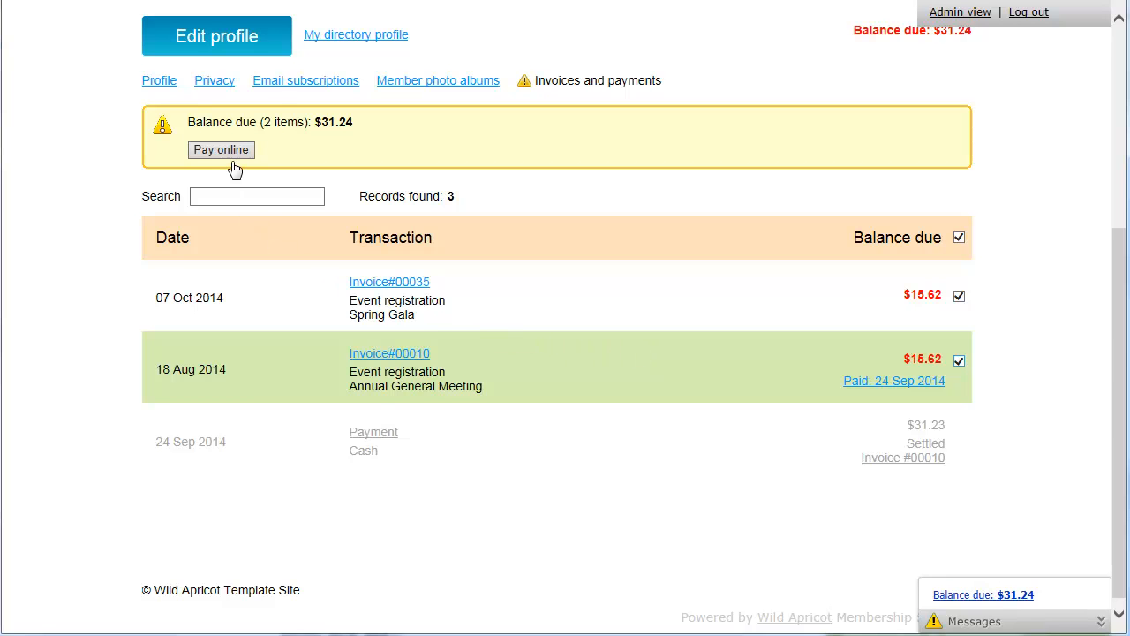
{"action": "left_click", "coordinate": [221, 148]}
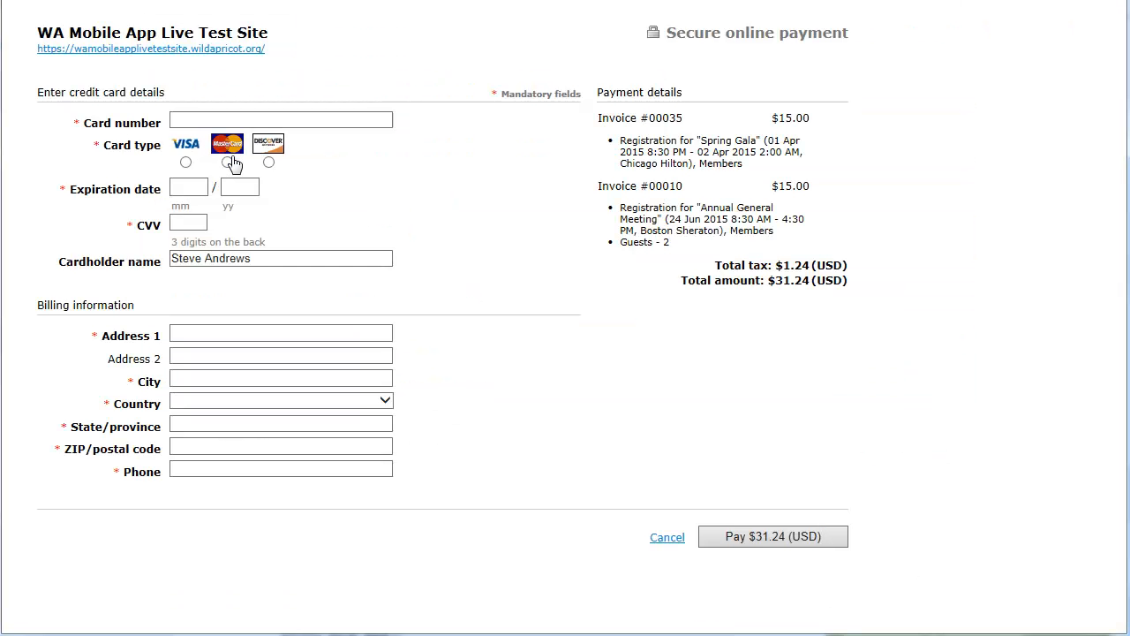